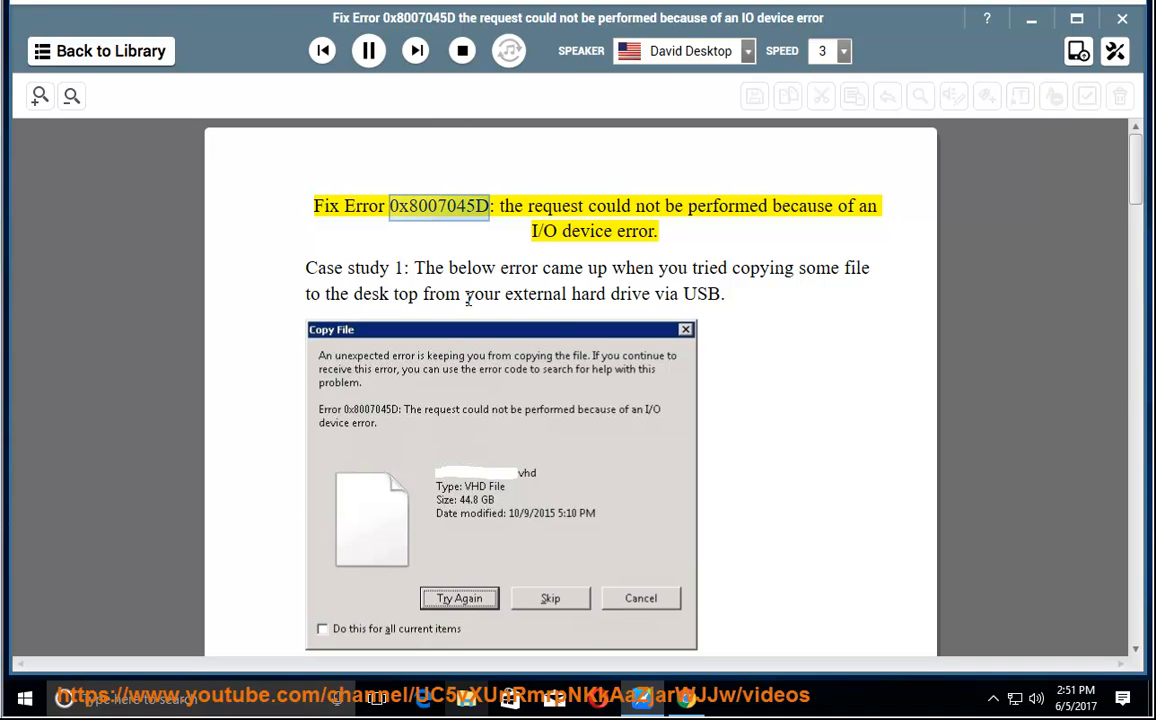
{"action": "mouse_move", "coordinate": [558, 343]}
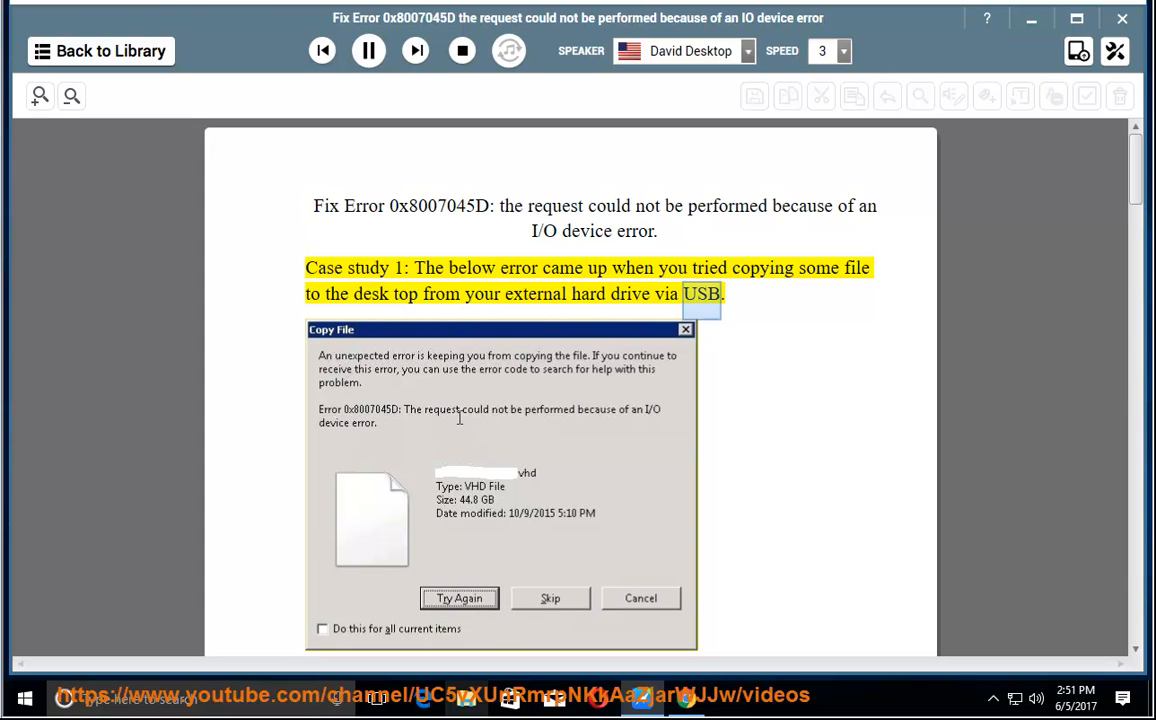
Step: Scroll the narrated 0x8007045D article through Case study 1, Method 1 and Method 2
{"action": "scroll", "scroll_direction": "down", "scroll_amount": 3}
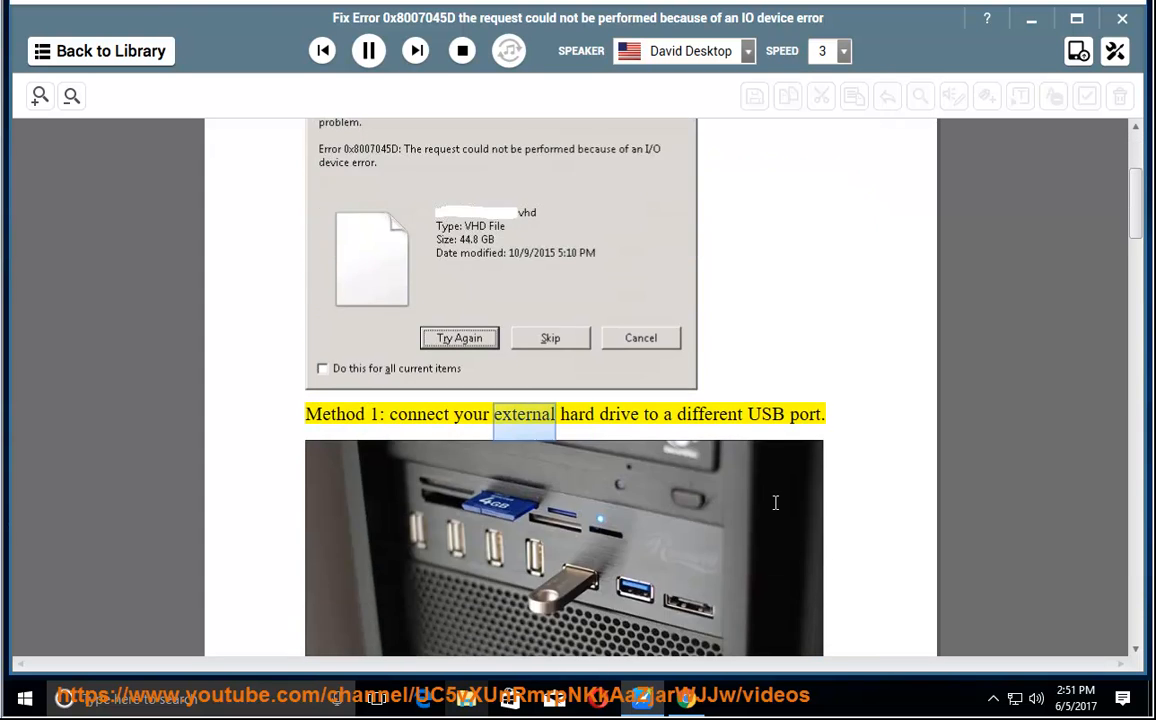
{"action": "scroll", "scroll_direction": "down", "scroll_amount": 3}
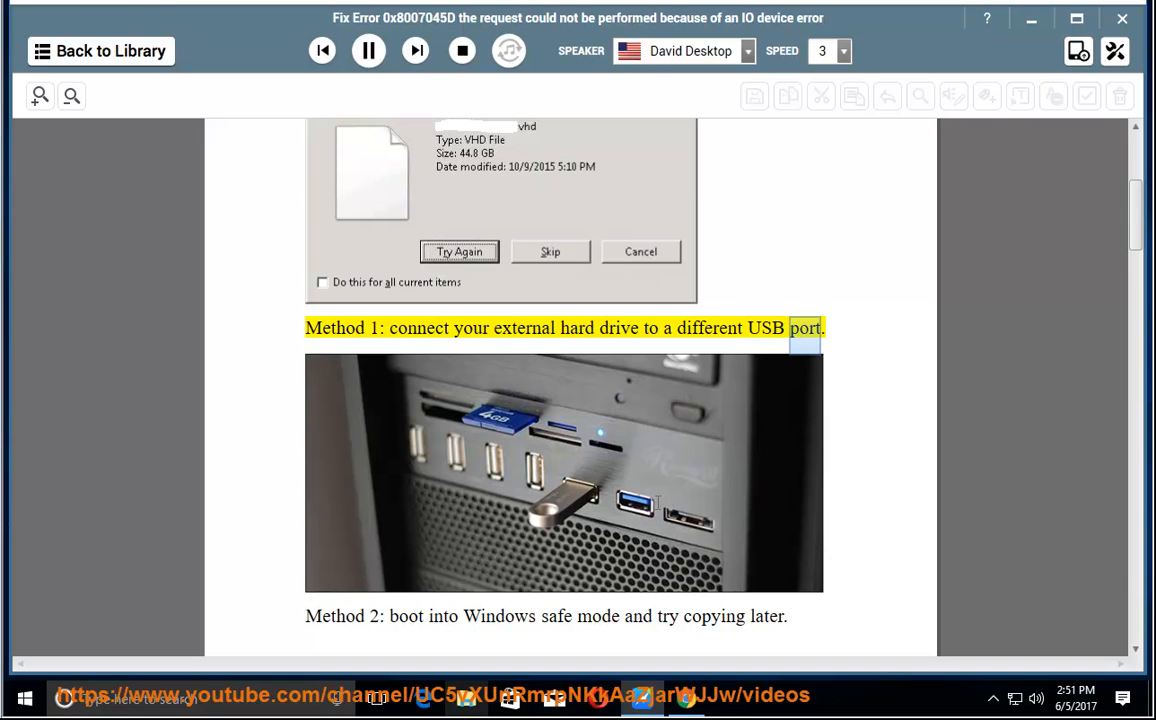
{"action": "scroll", "scroll_direction": "down", "scroll_amount": 3}
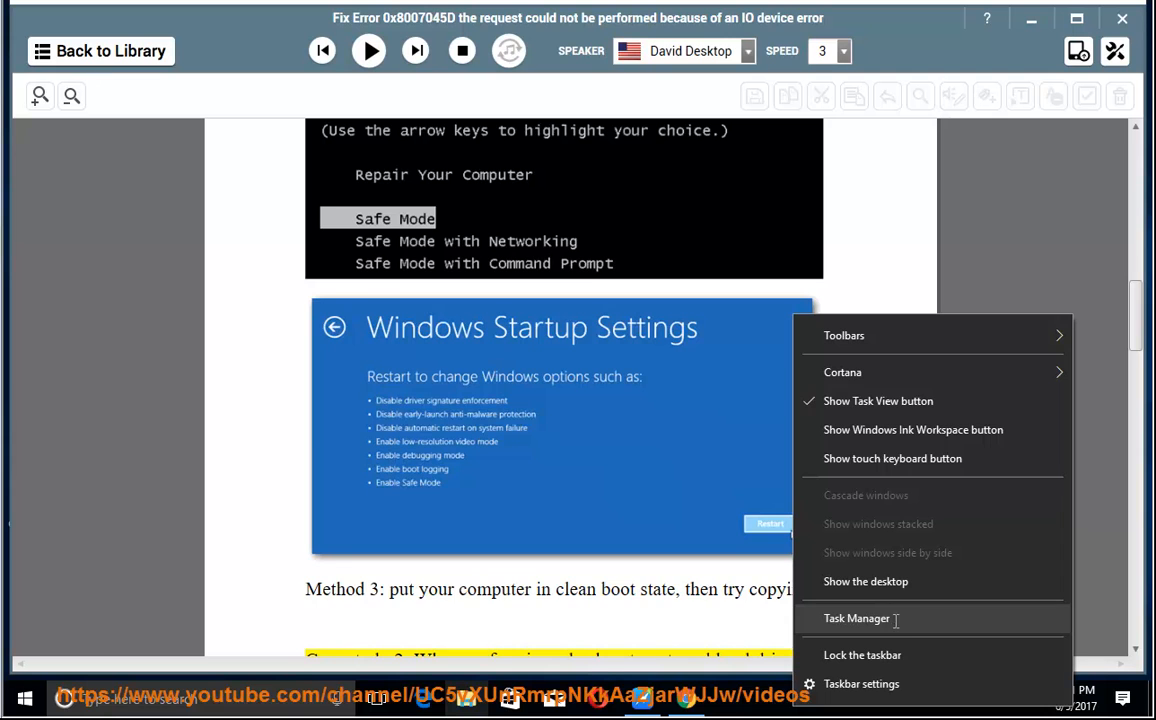
Step: Disable Internet Download Manager in Task Manager's Startup list
{"action": "left_click", "coordinate": [856, 618]}
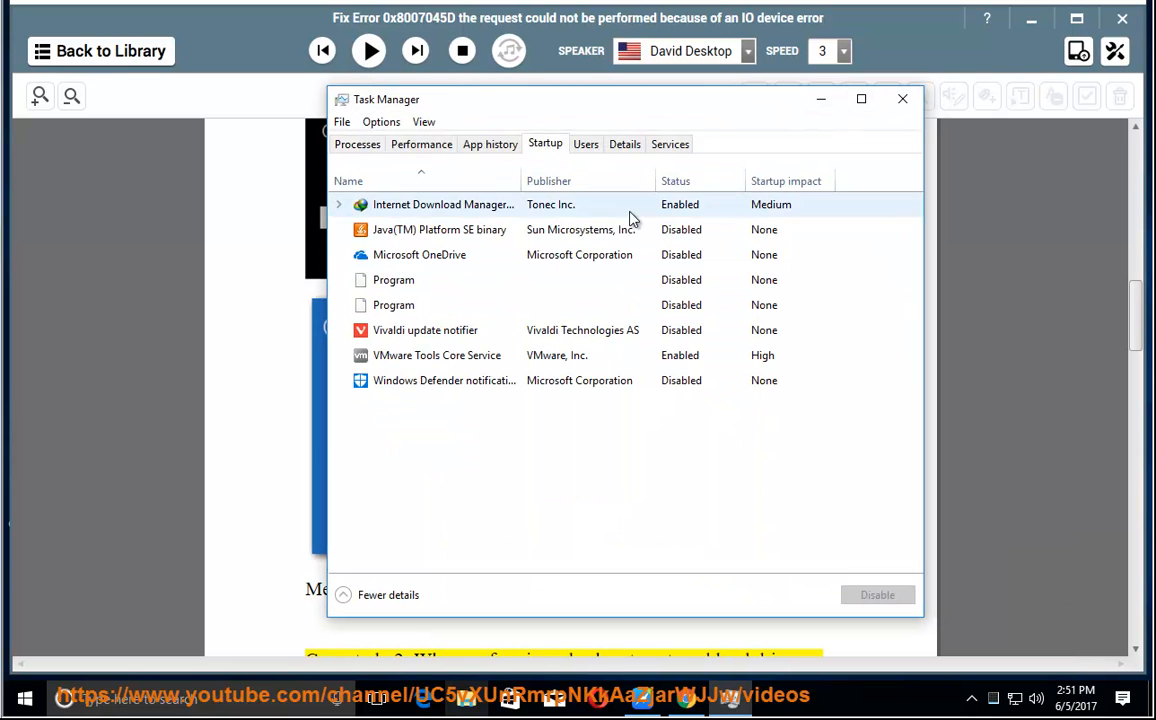
{"action": "left_click", "coordinate": [443, 204]}
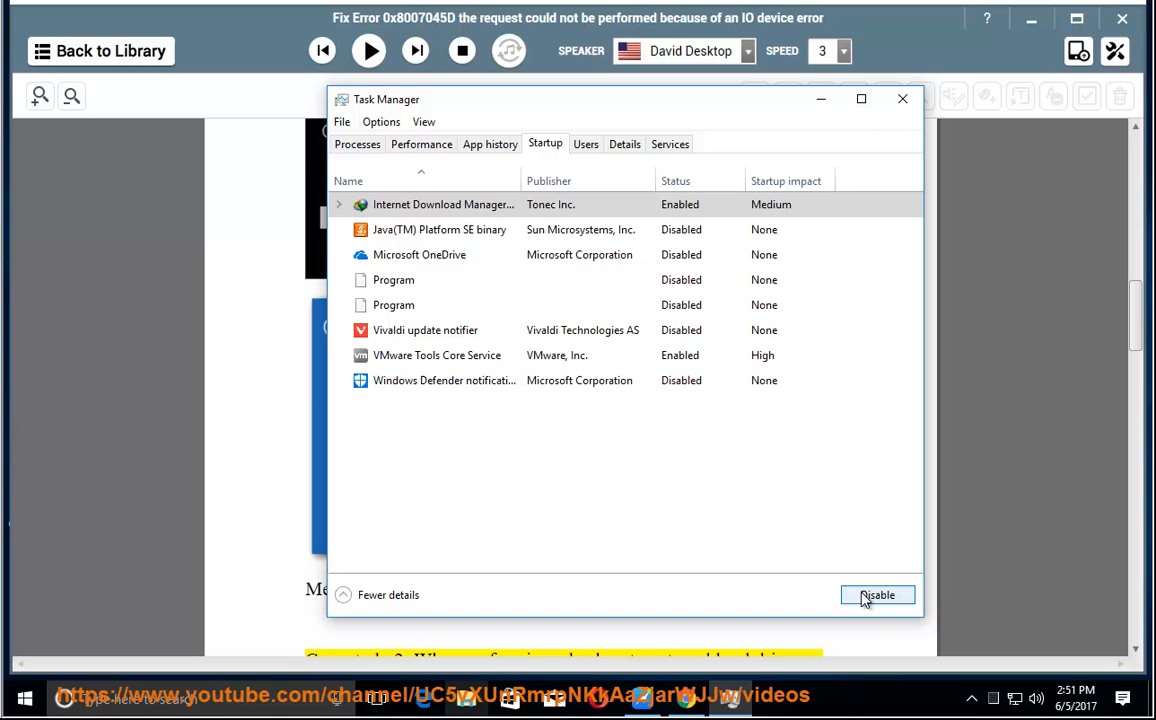
{"action": "left_click", "coordinate": [877, 594]}
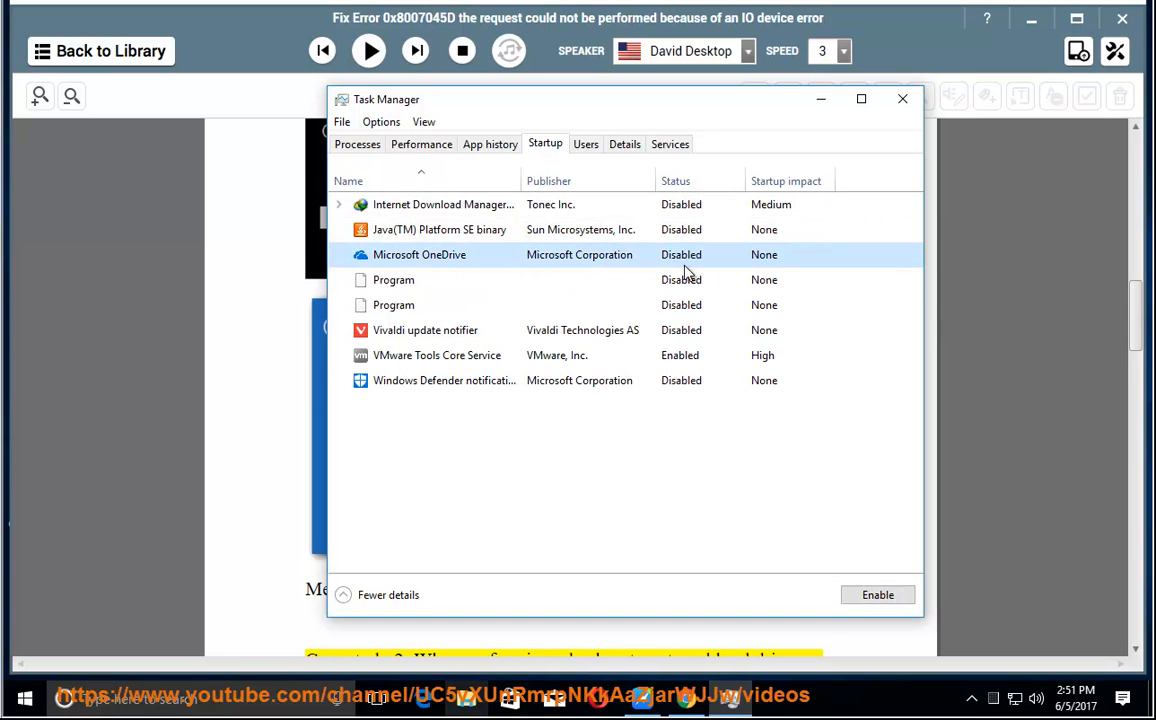
{"action": "left_click", "coordinate": [437, 355]}
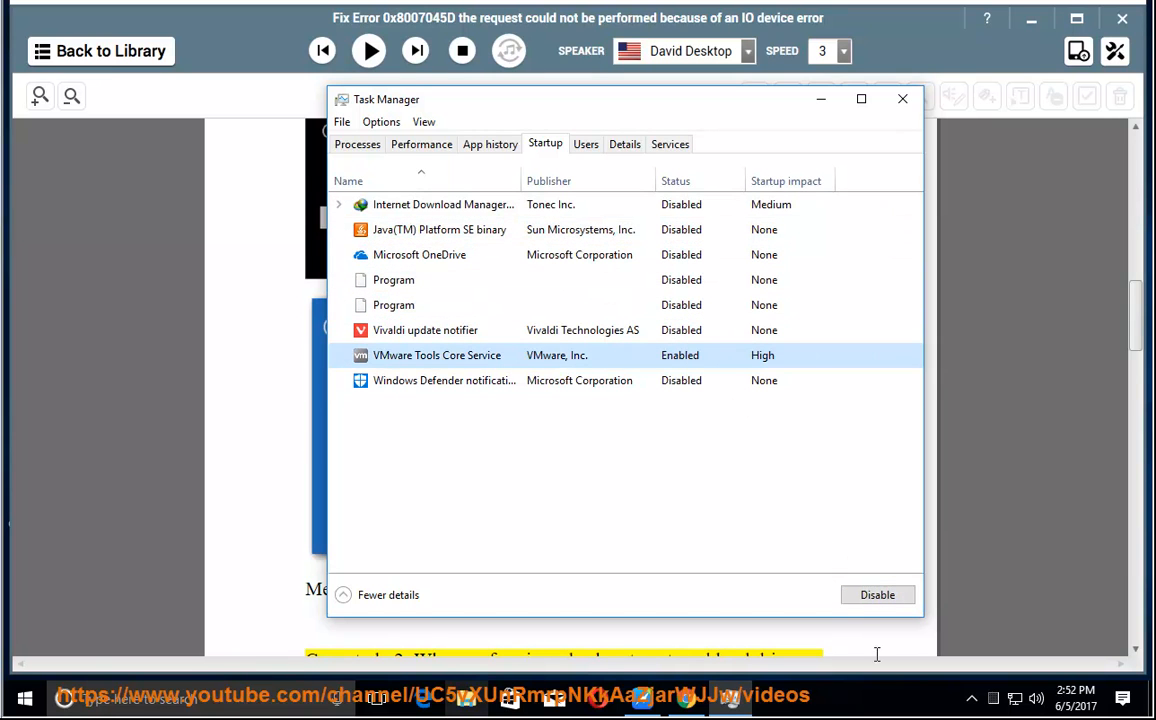
{"action": "left_click", "coordinate": [443, 204]}
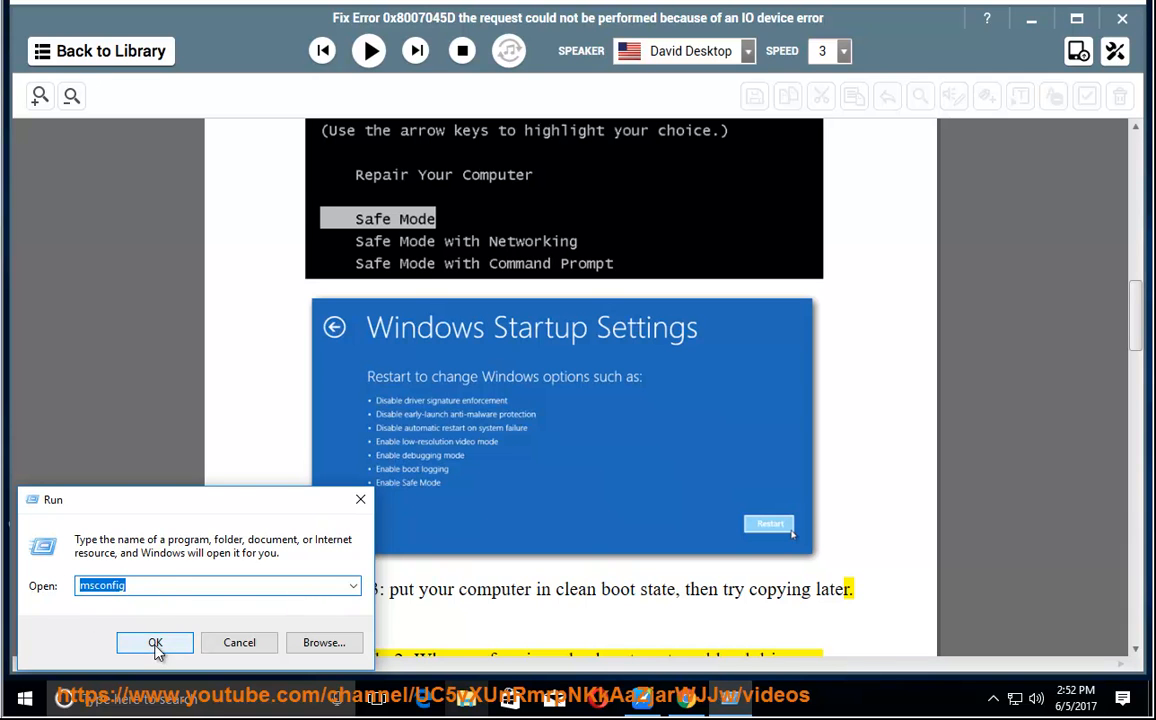
{"action": "left_click", "coordinate": [155, 642]}
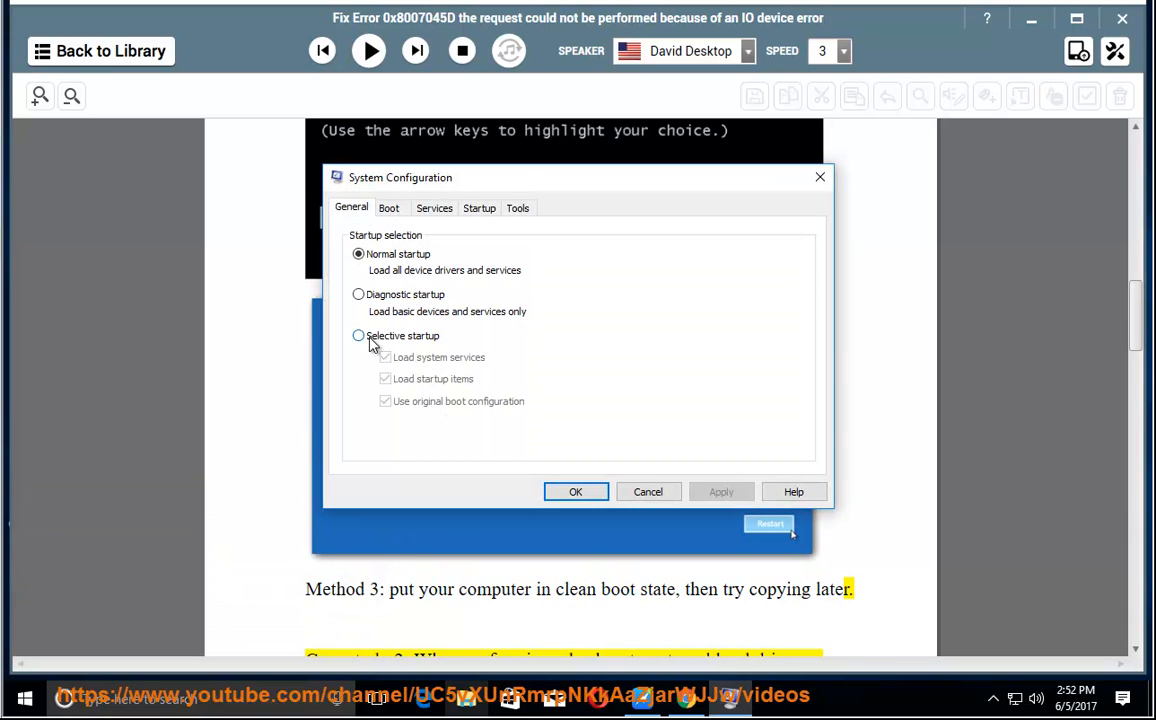
{"action": "left_click", "coordinate": [358, 335]}
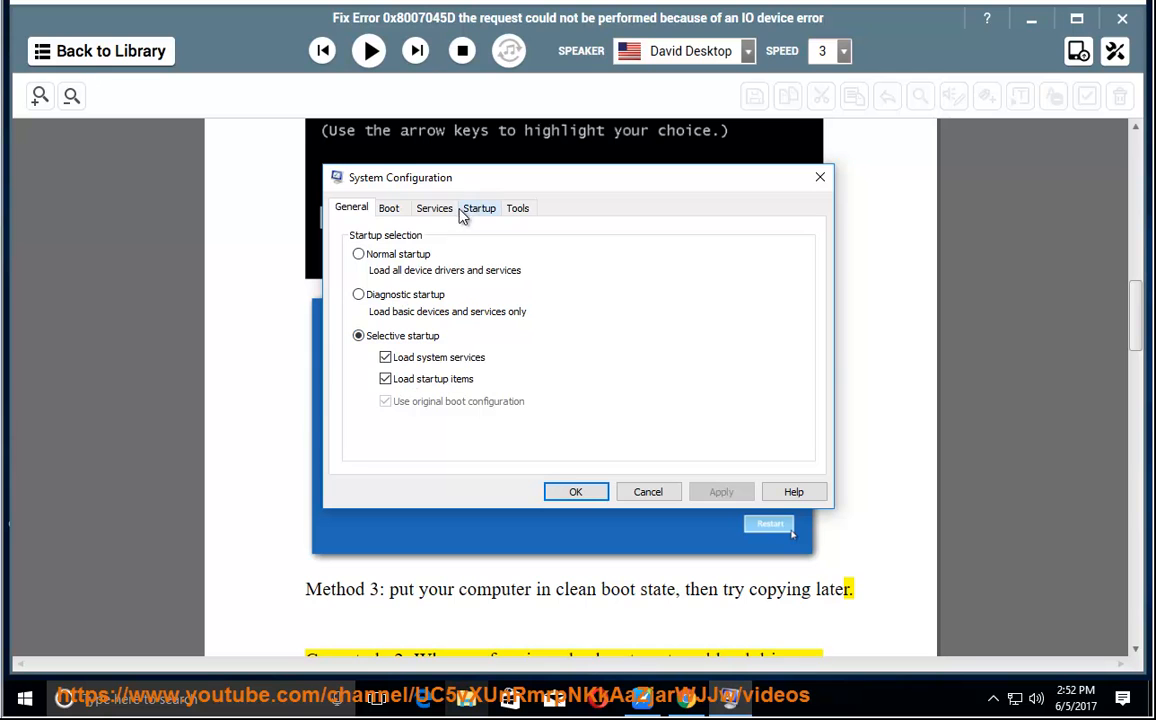
{"action": "left_click", "coordinate": [434, 207]}
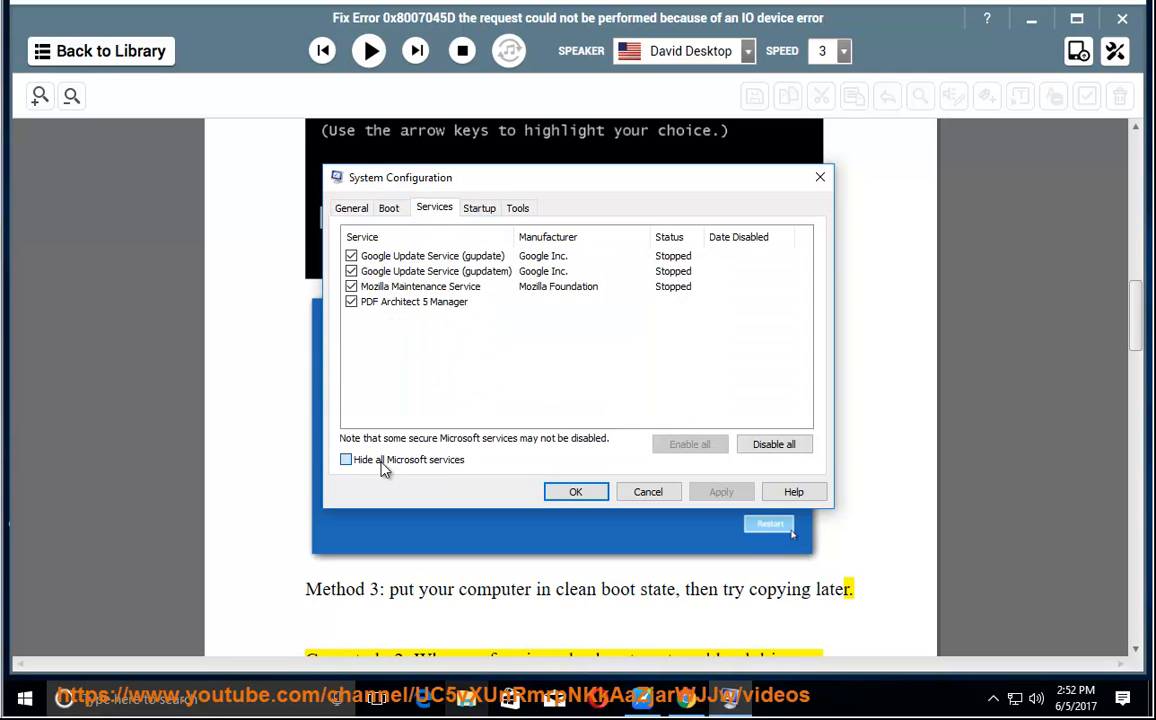
{"action": "left_click", "coordinate": [346, 459]}
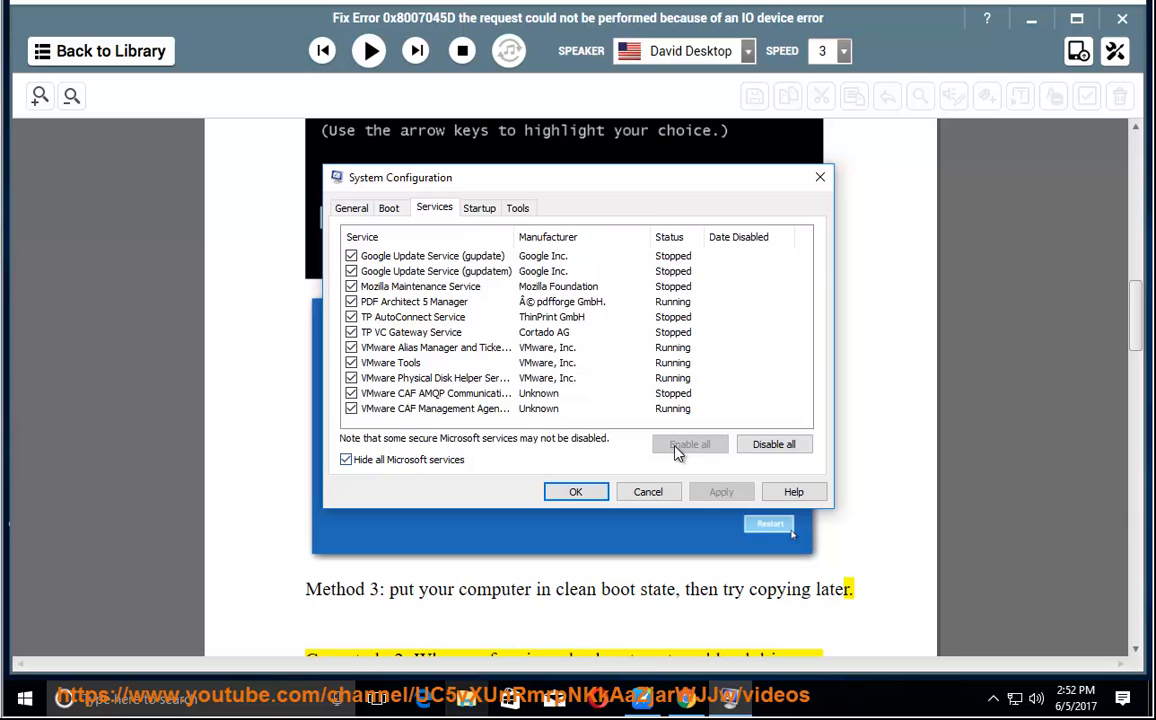
{"action": "left_click", "coordinate": [774, 443]}
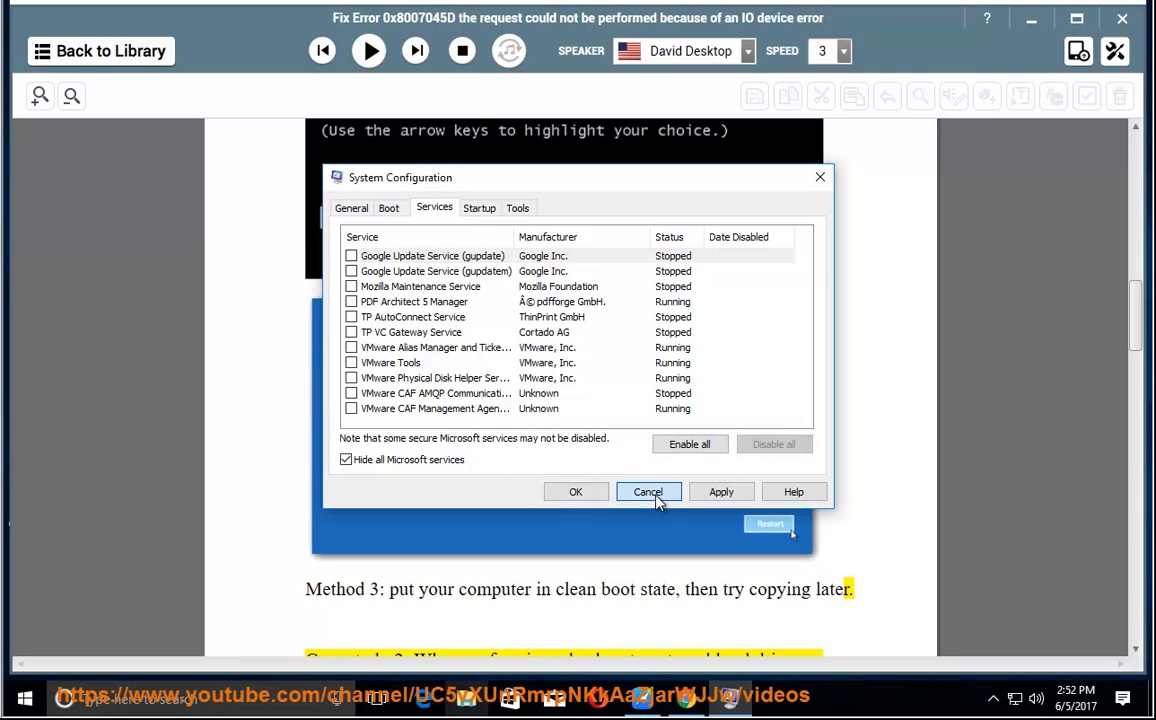
{"action": "left_click", "coordinate": [647, 491]}
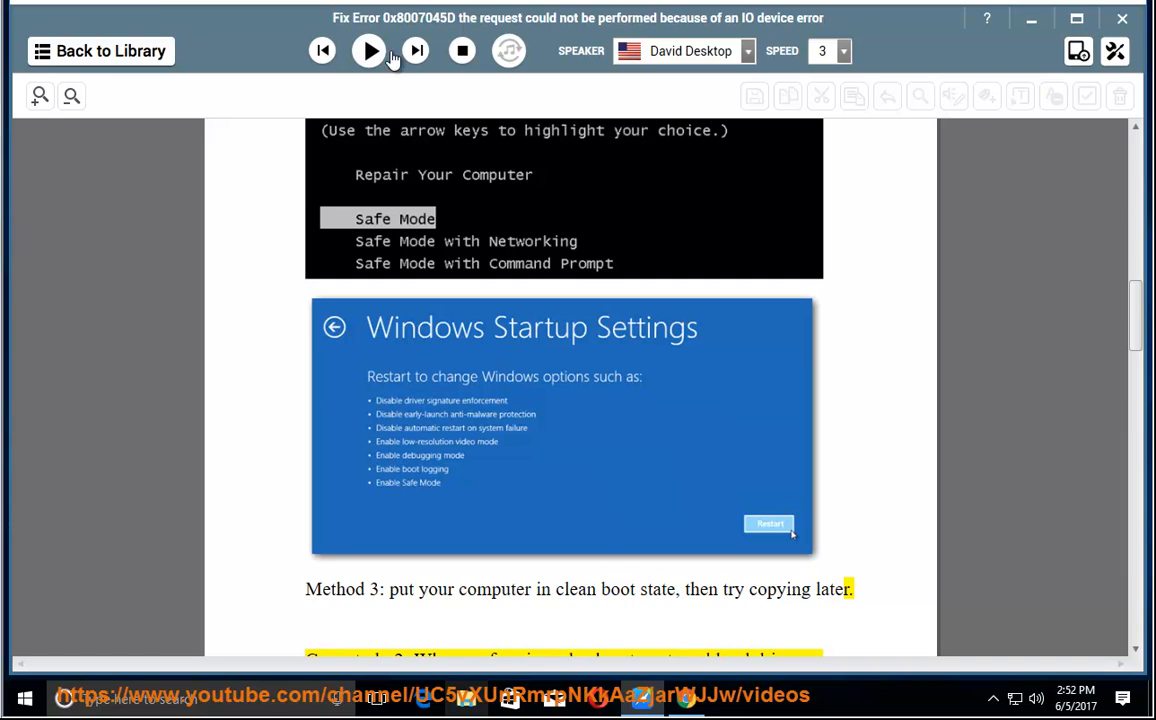
Step: Resume narration and follow it through case study 2 and disabling security software
{"action": "left_click", "coordinate": [369, 51]}
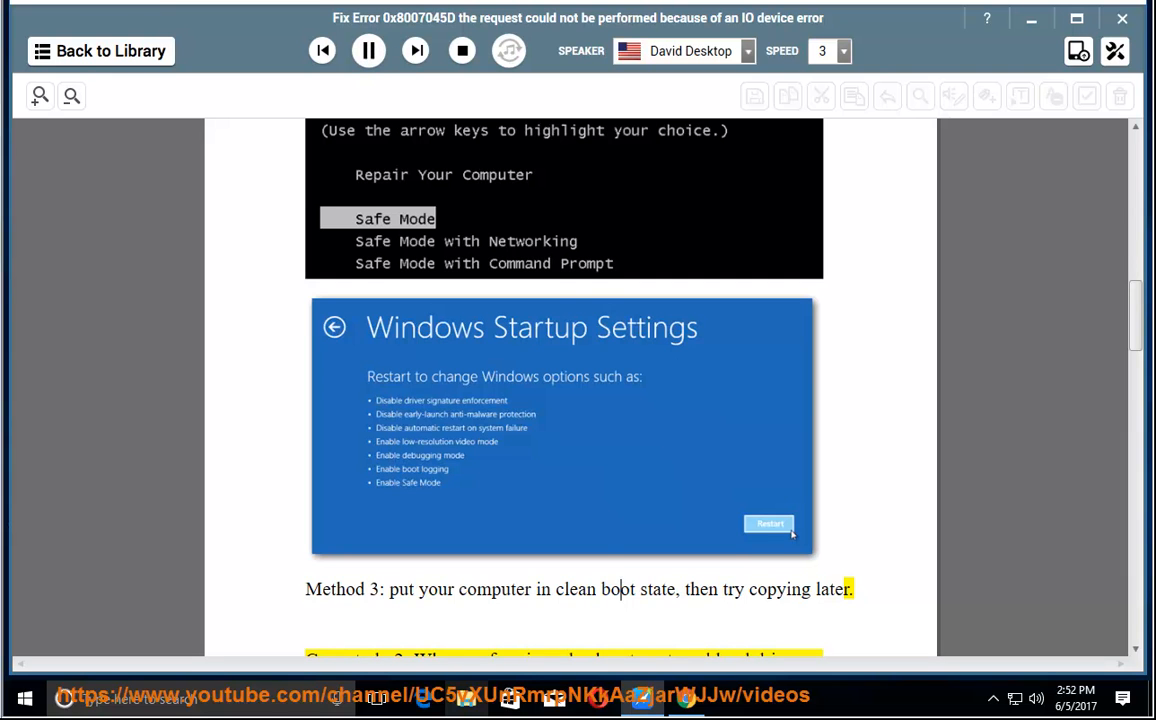
{"action": "scroll", "scroll_direction": "down", "scroll_amount": 3}
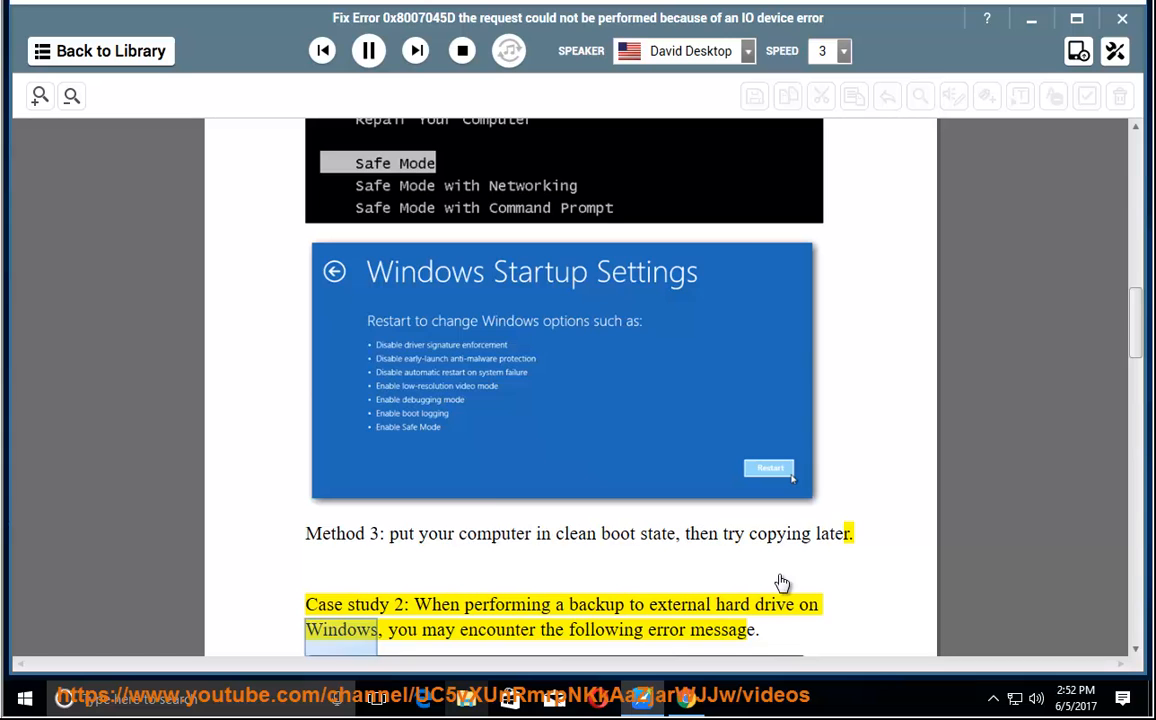
{"action": "scroll", "scroll_direction": "down", "scroll_amount": 3}
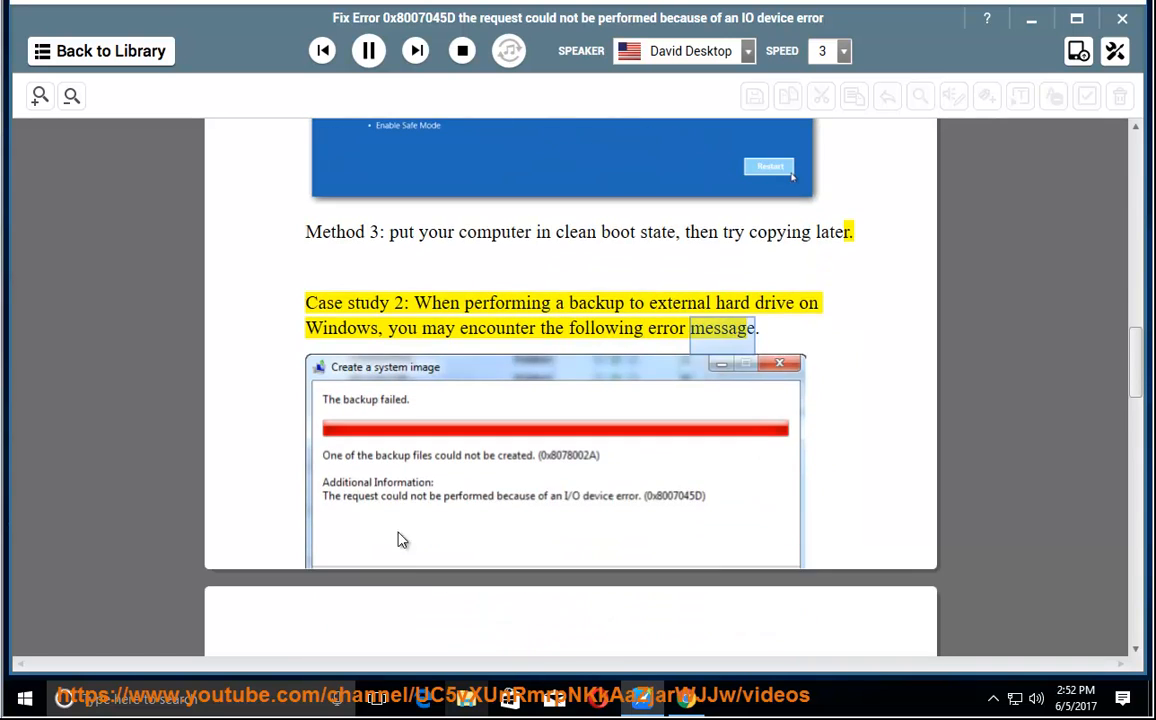
{"action": "scroll", "scroll_direction": "down", "scroll_amount": 3}
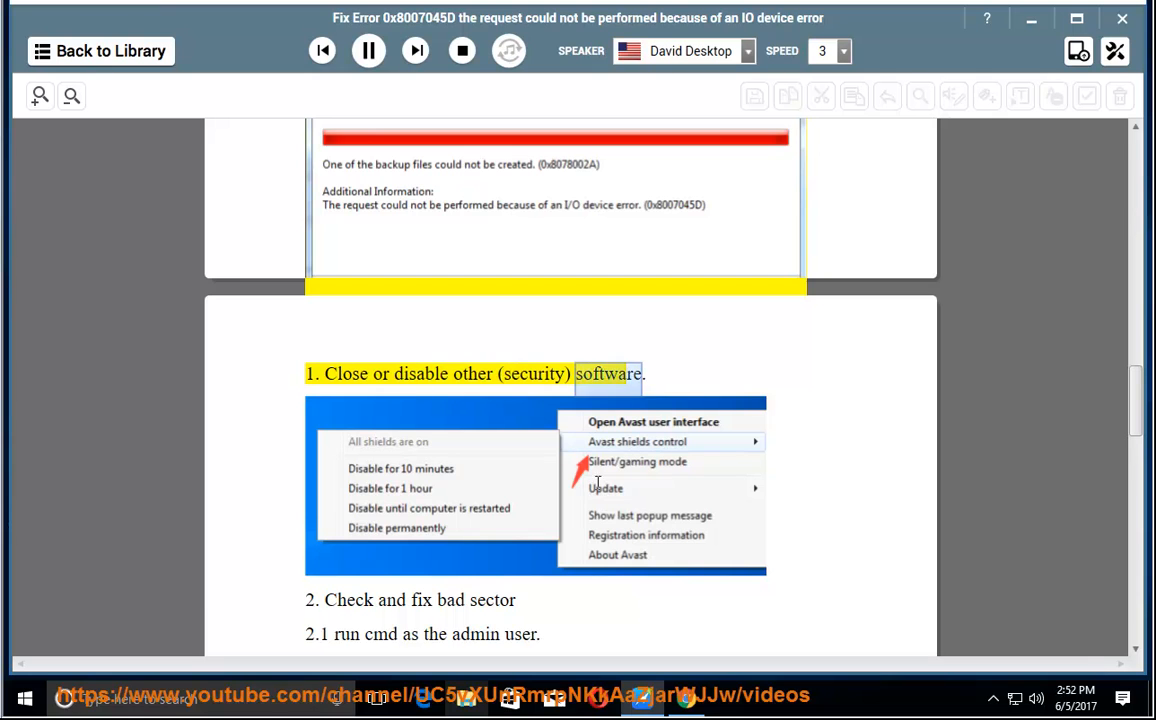
{"action": "scroll", "scroll_direction": "down", "scroll_amount": 3}
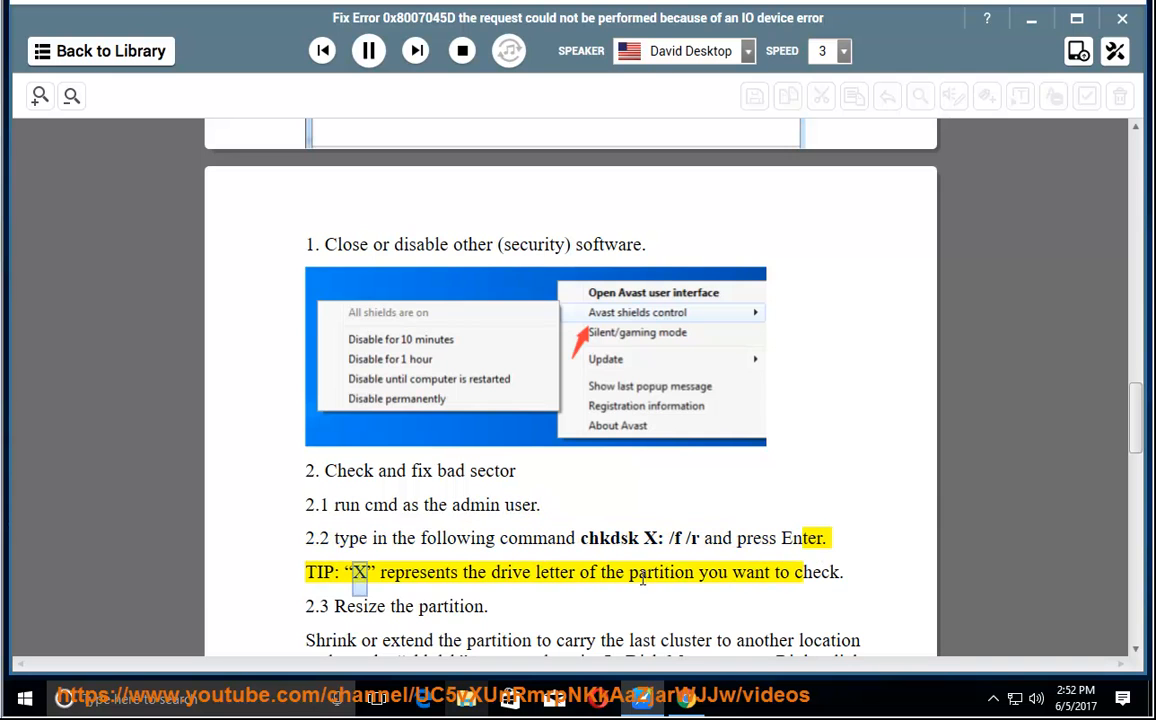
Step: Follow the reading through chkdsk and section 2.3 Resize the partition, then pause
{"action": "double_click", "coordinate": [816, 572]}
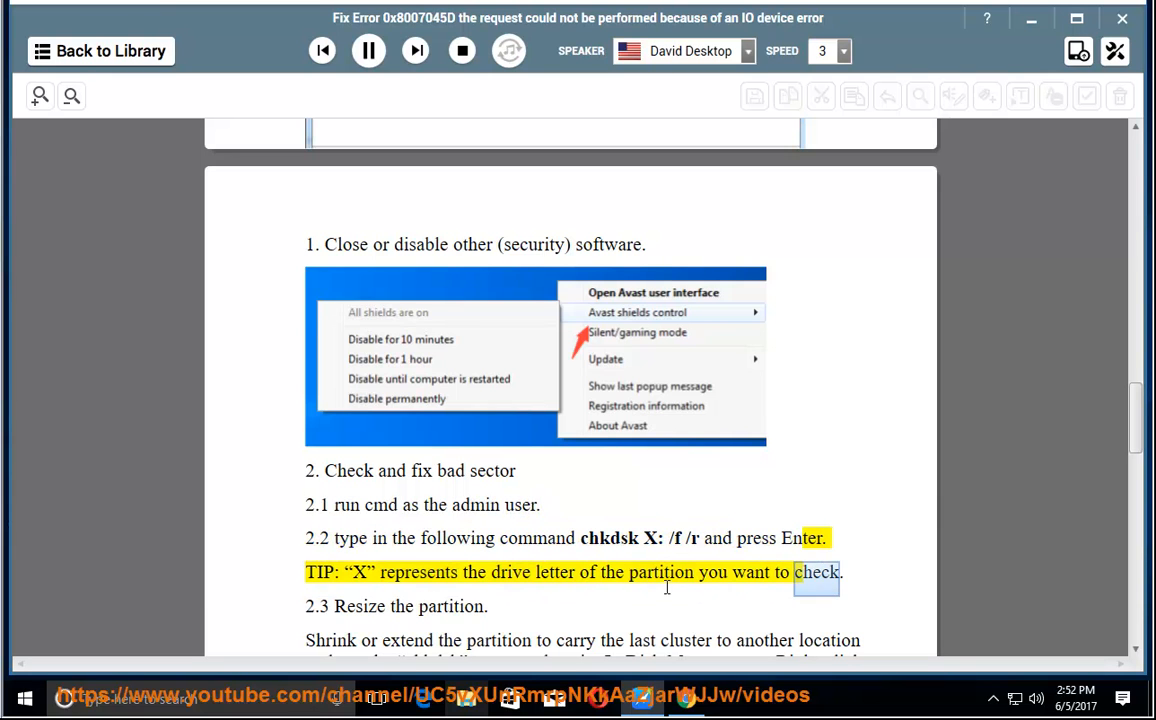
{"action": "scroll", "scroll_direction": "down", "scroll_amount": 3}
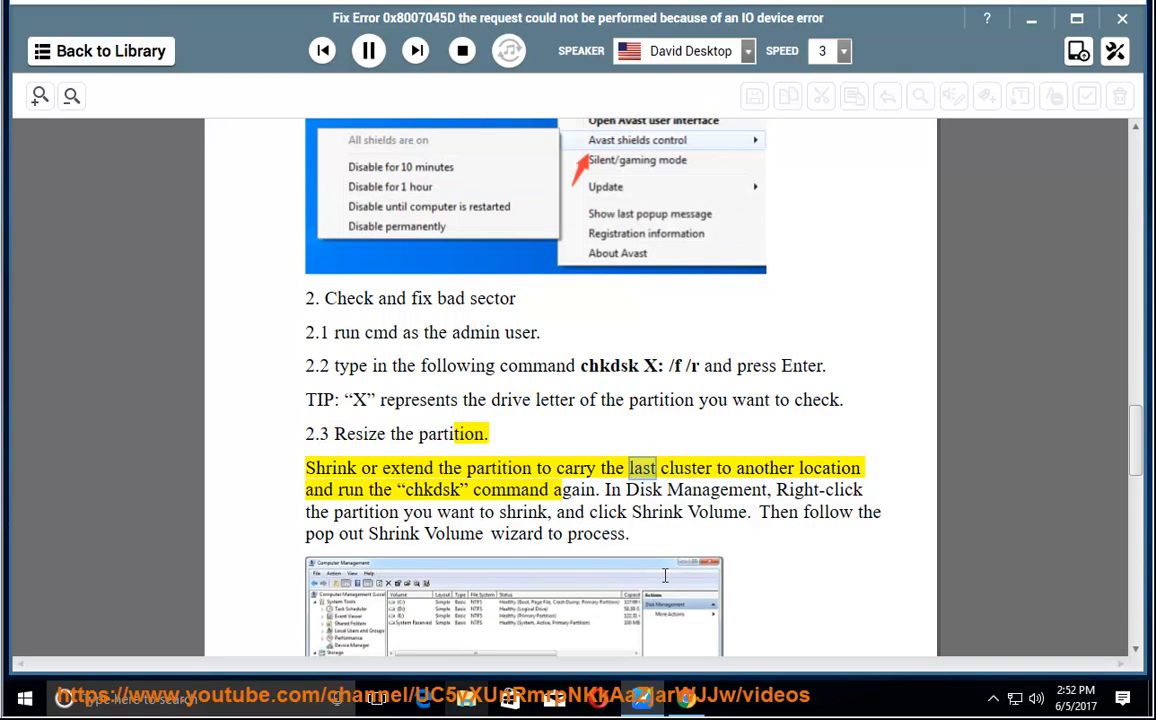
{"action": "double_click", "coordinate": [432, 489]}
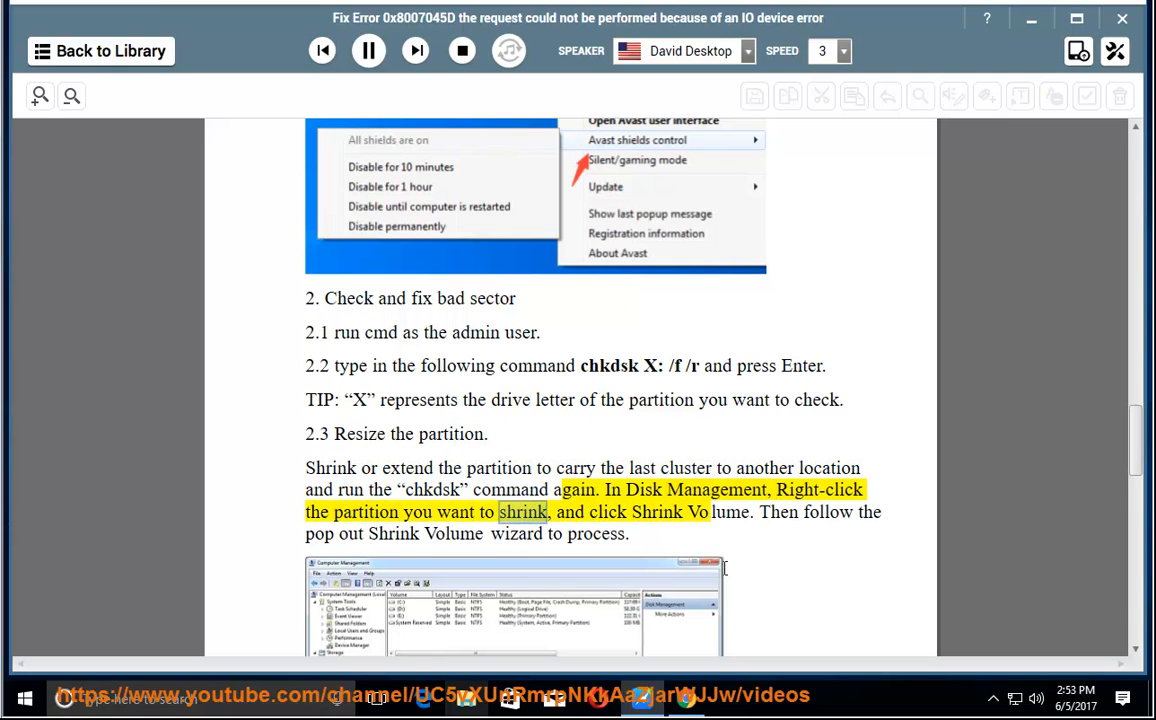
{"action": "left_click", "coordinate": [827, 511]}
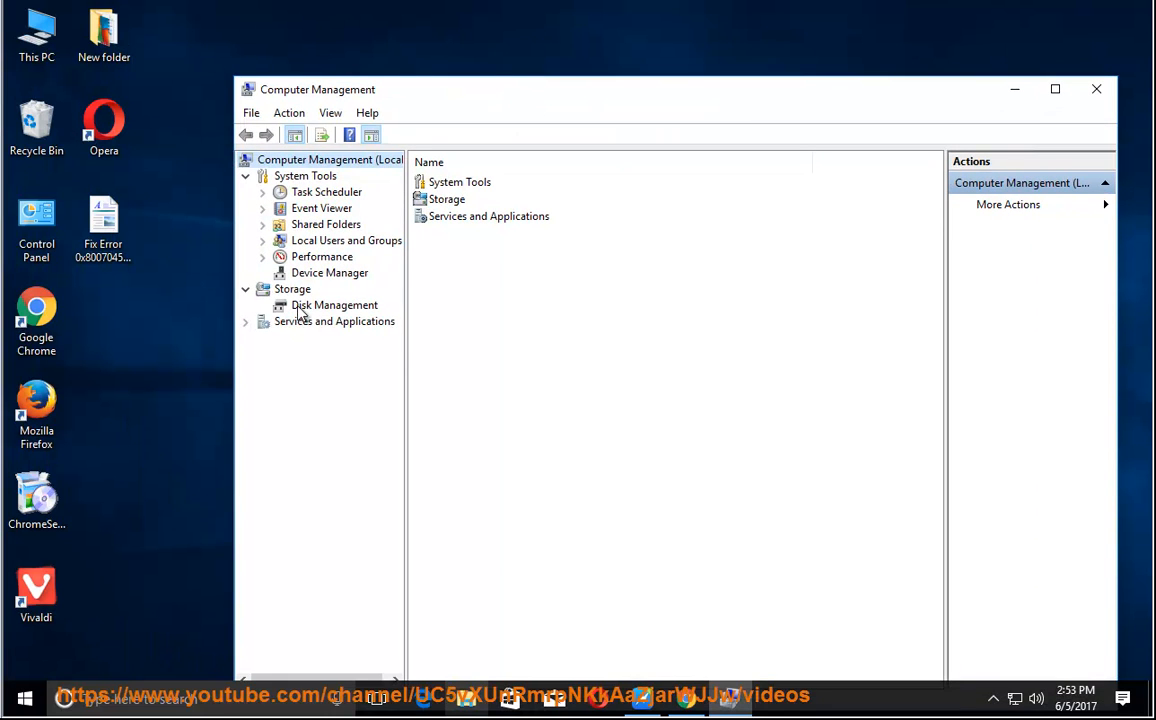
Step: Open Disk Management and view the actions for the C: and System Reserved partitions
{"action": "left_click", "coordinate": [334, 305]}
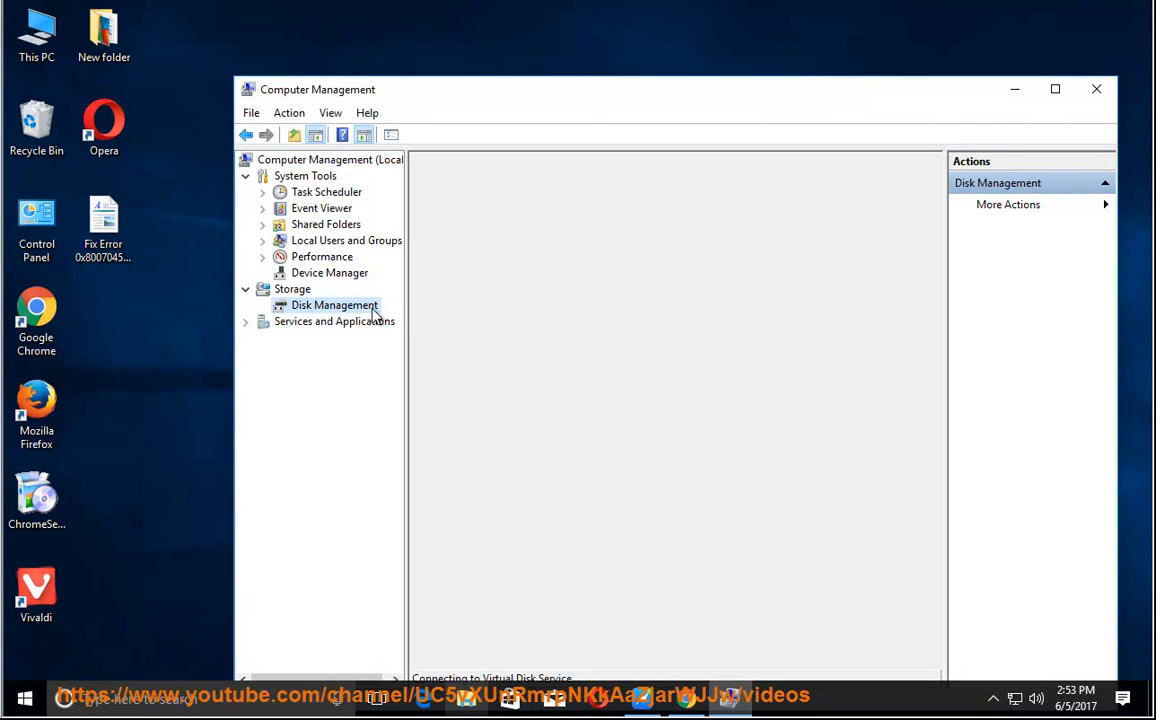
{"action": "left_click", "coordinate": [335, 305]}
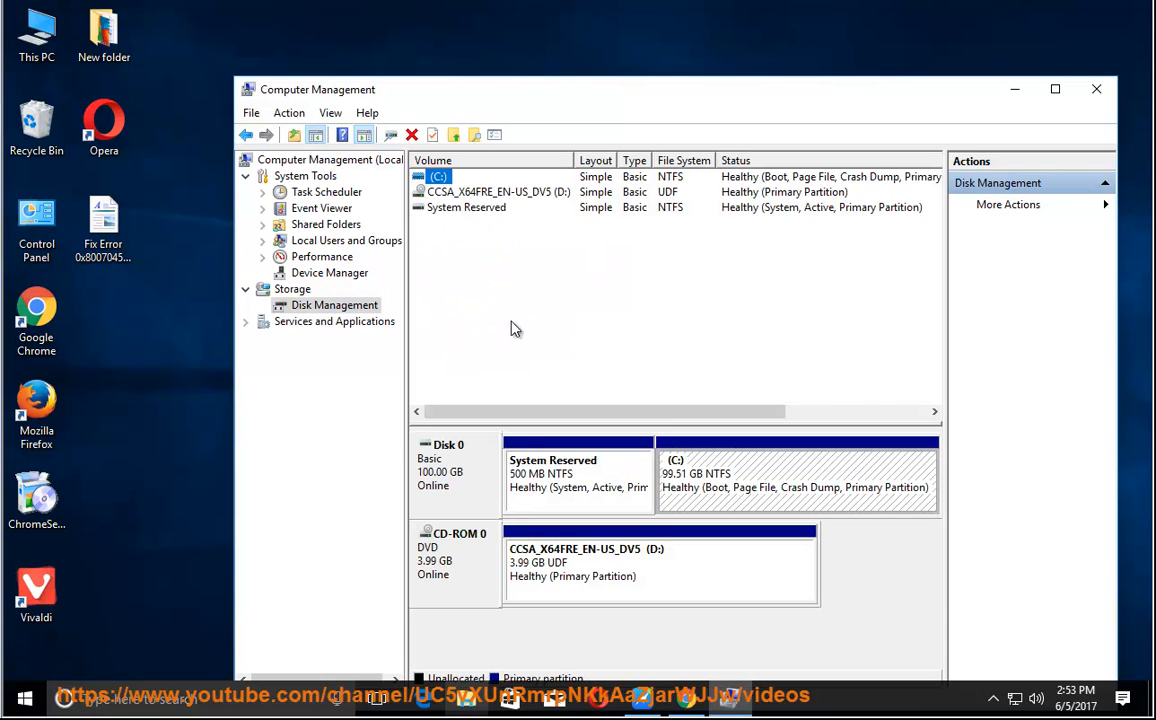
{"action": "right_click", "coordinate": [438, 176]}
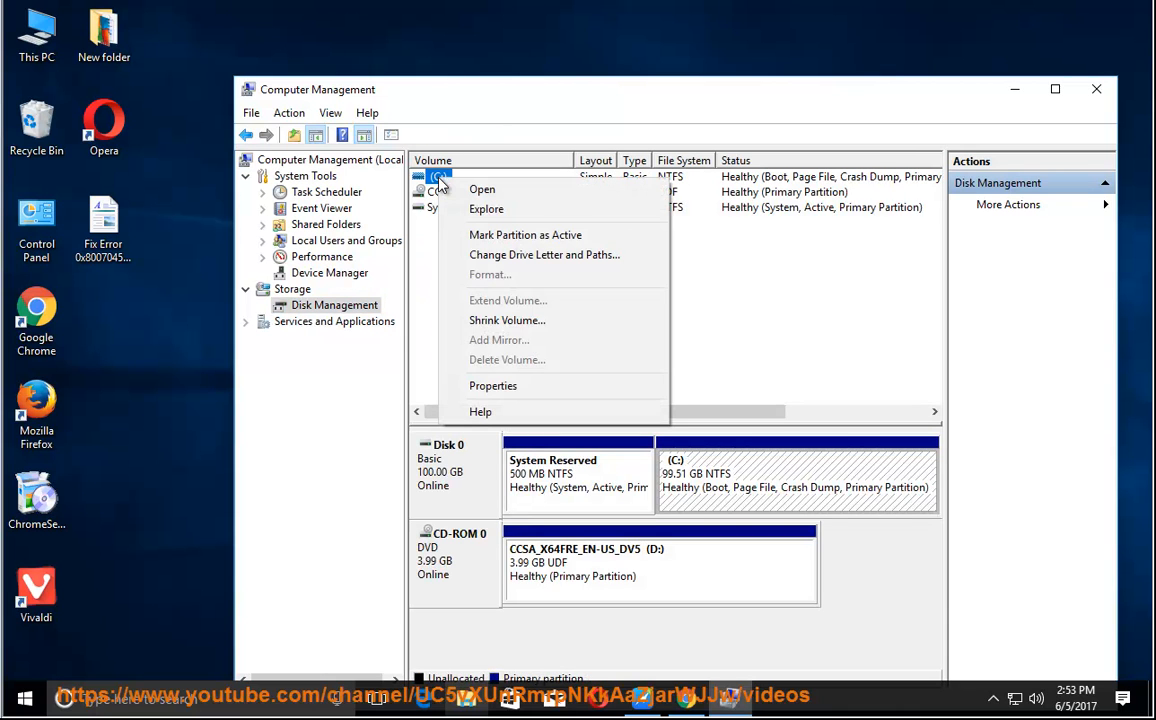
{"action": "mouse_move", "coordinate": [548, 320]}
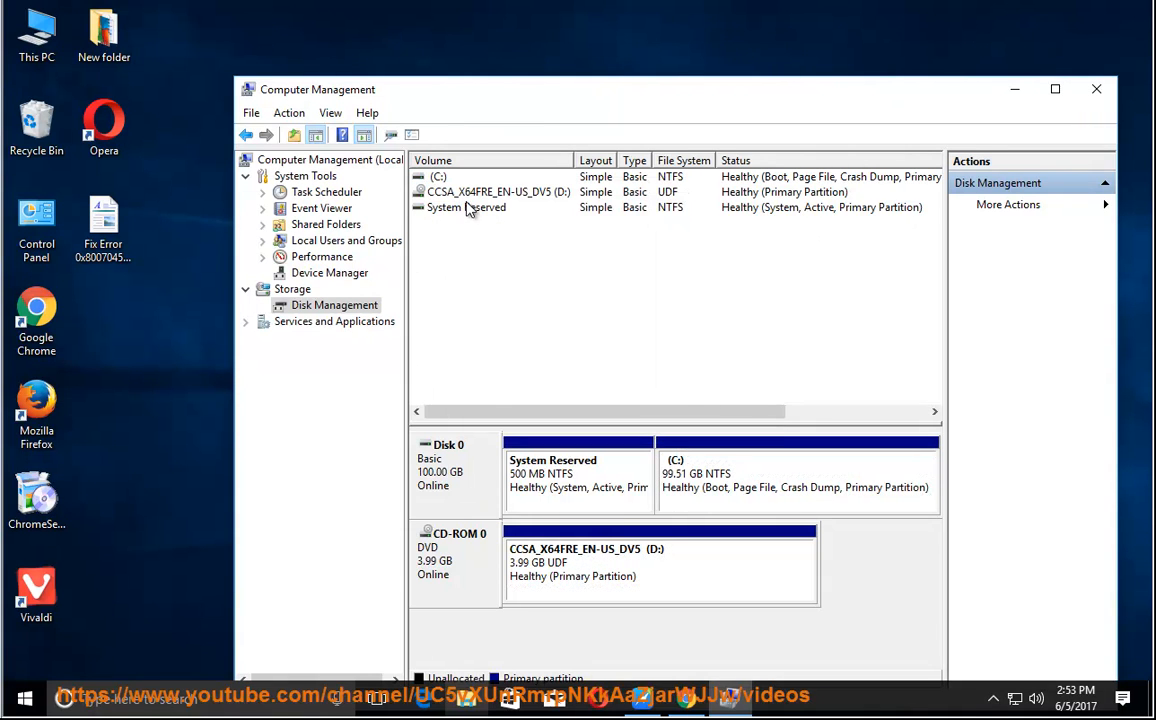
{"action": "right_click", "coordinate": [465, 207]}
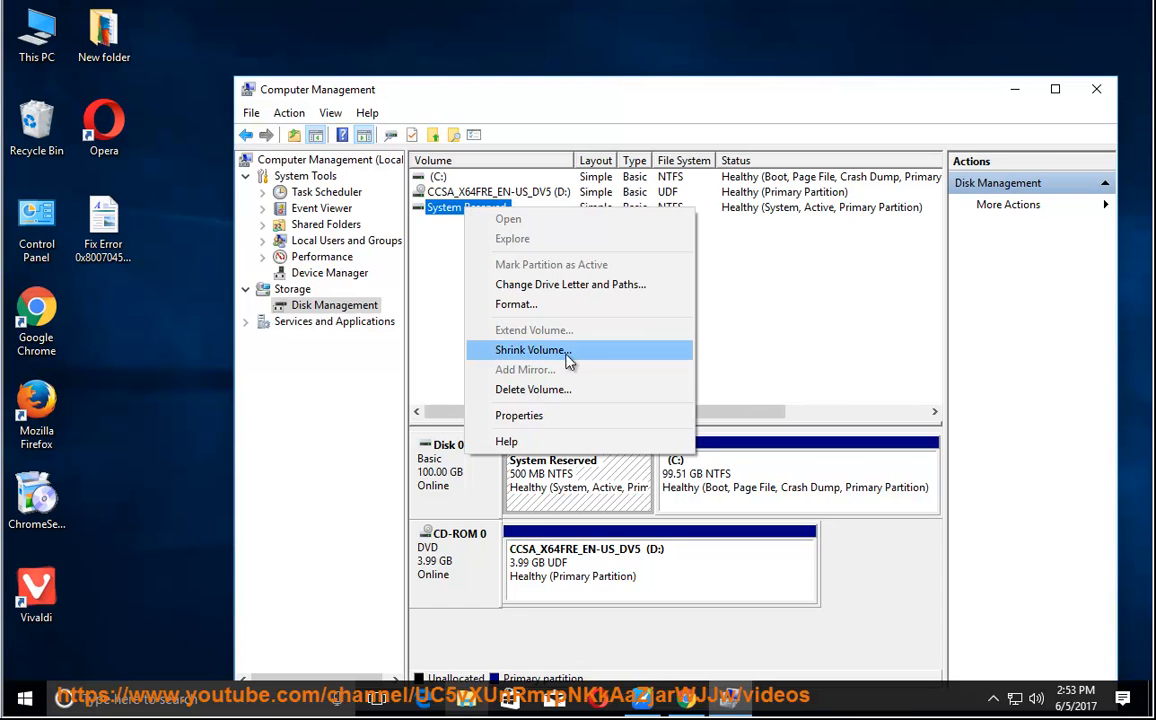
{"action": "left_click", "coordinate": [1096, 89]}
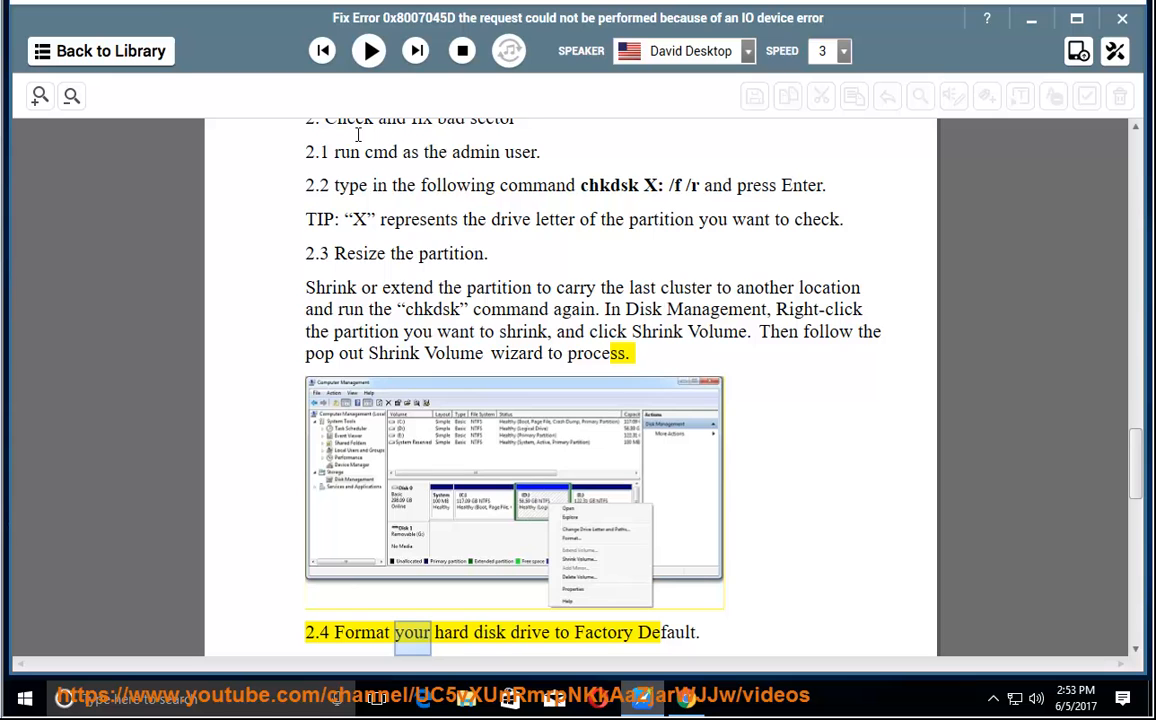
Step: Put the NaturalReader window away to reveal the desktop
{"action": "left_click", "coordinate": [368, 51]}
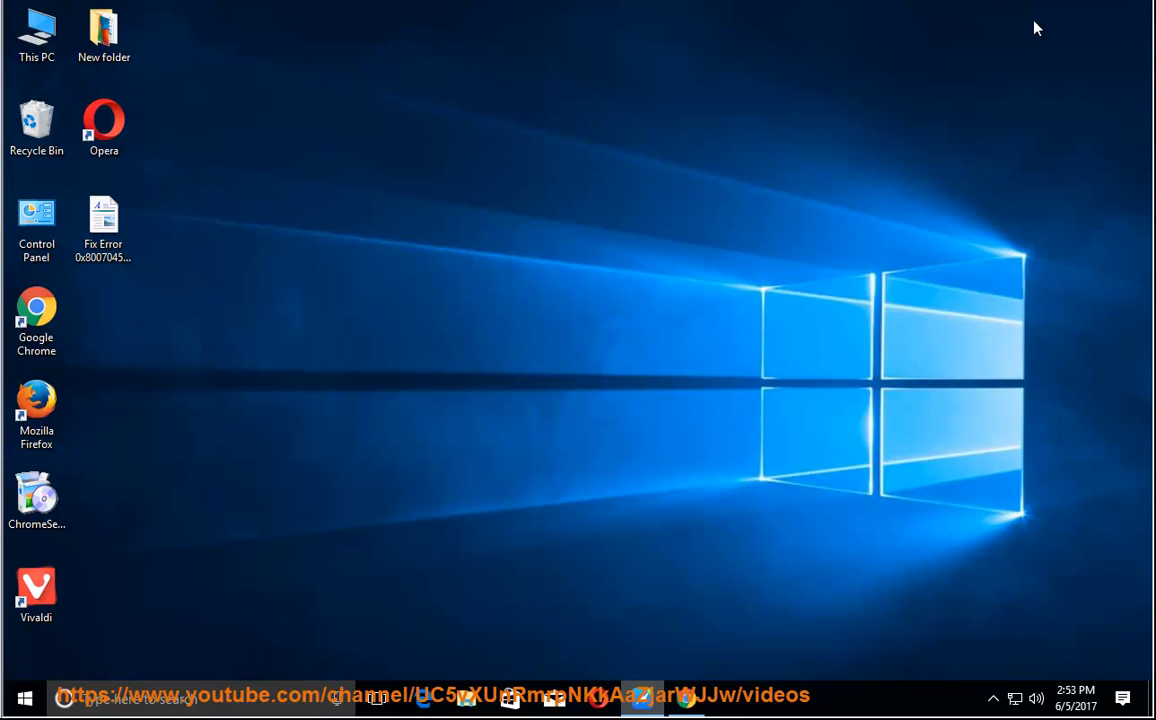
Step: Open This PC and bring up the context menu for Local Disk (C:)
{"action": "double_click", "coordinate": [36, 30]}
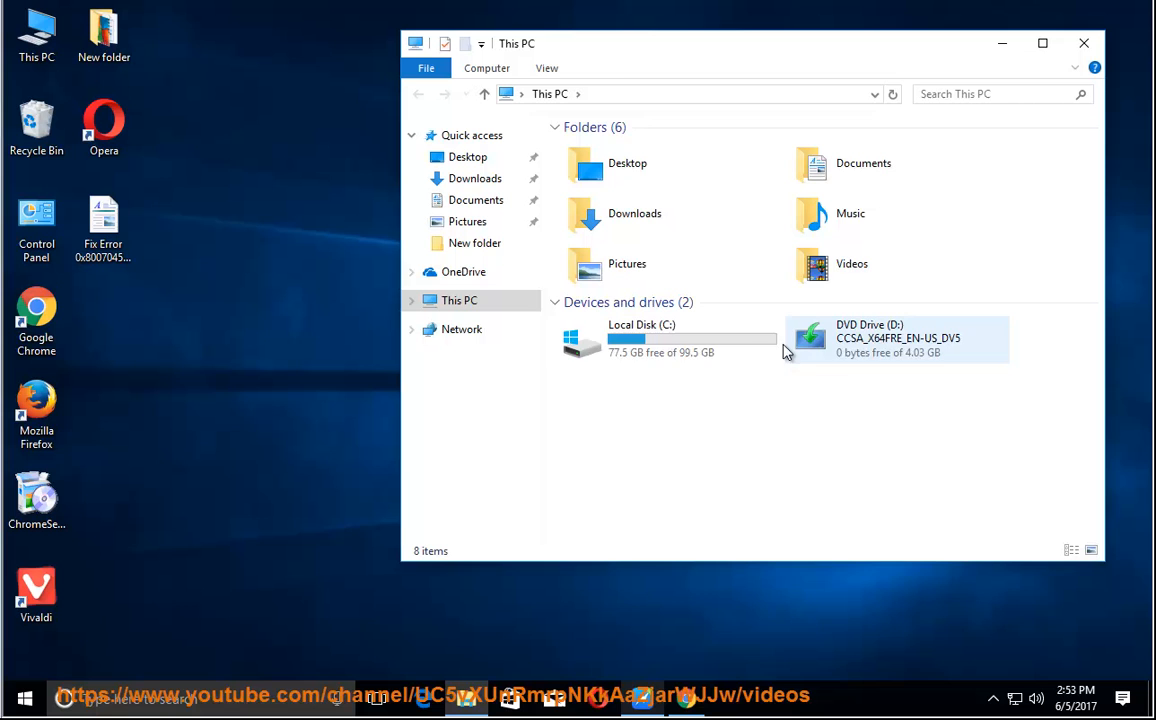
{"action": "right_click", "coordinate": [895, 338]}
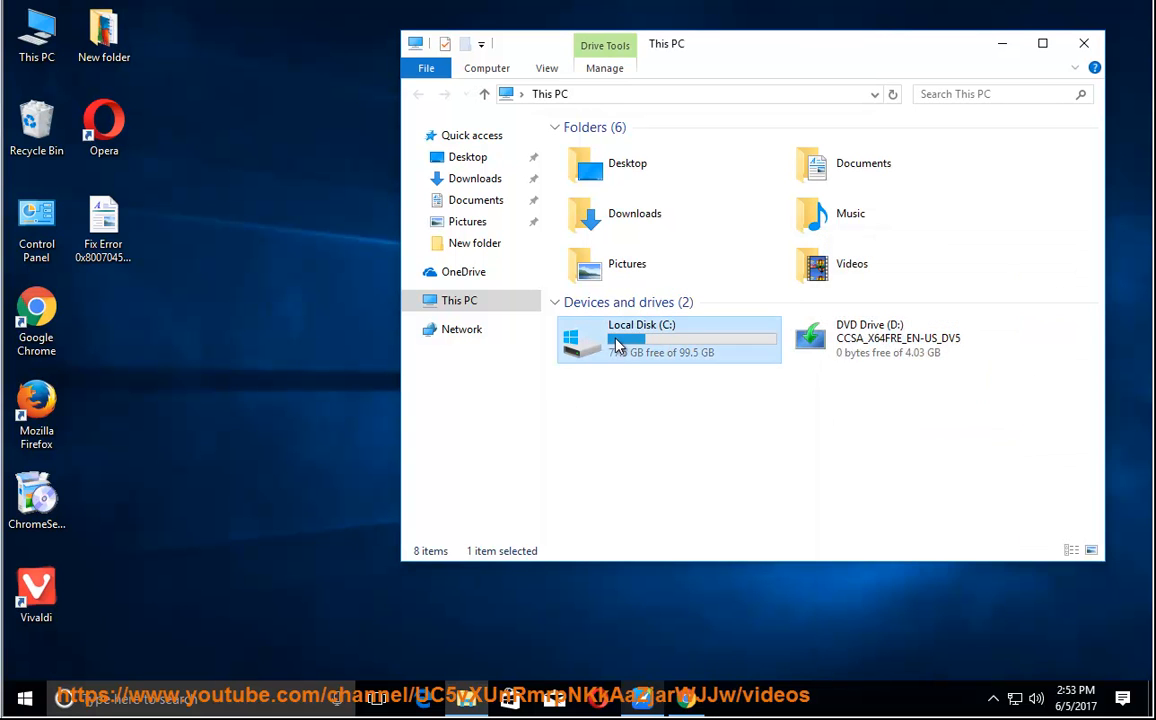
{"action": "right_click", "coordinate": [620, 340]}
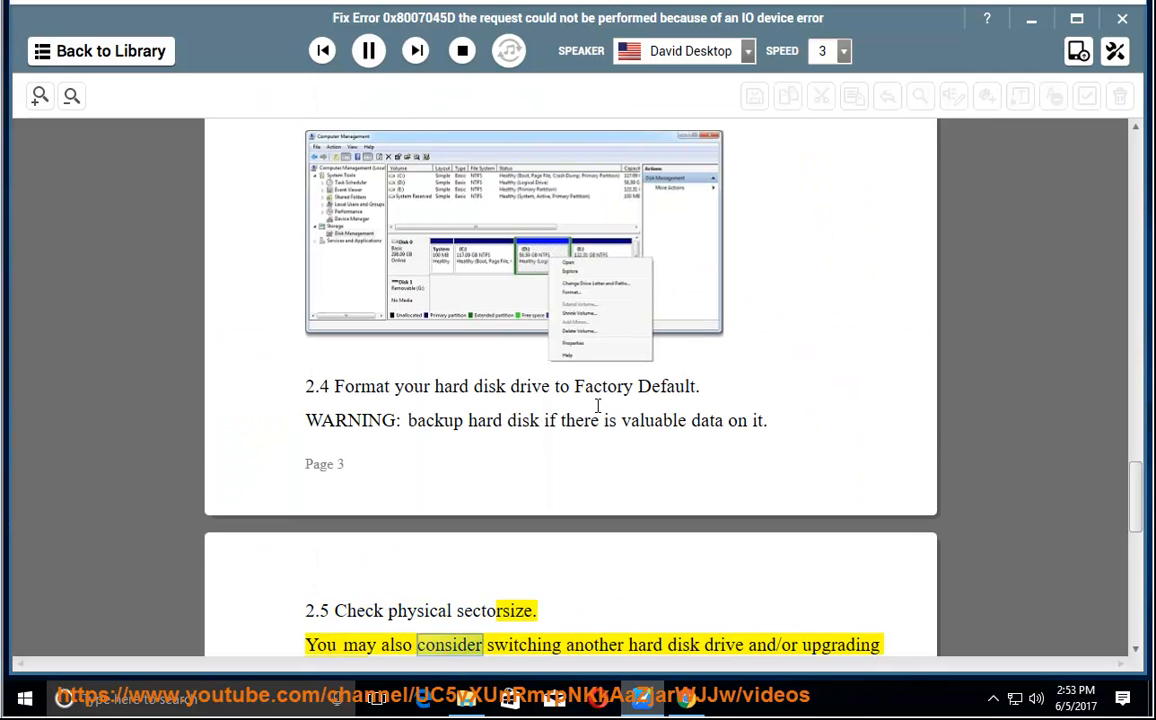
Step: Scroll the narration into step 2.5 and the fsutil sector-size example
{"action": "scroll", "scroll_direction": "down", "scroll_amount": 3}
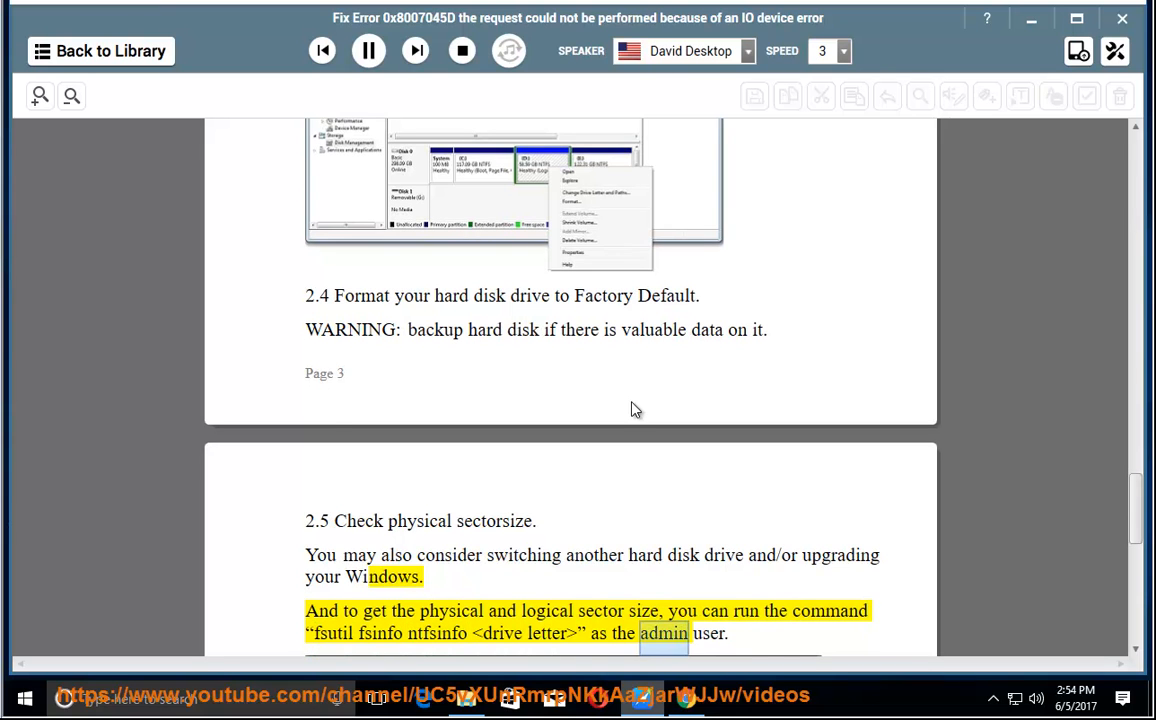
{"action": "scroll", "scroll_direction": "down", "scroll_amount": 3}
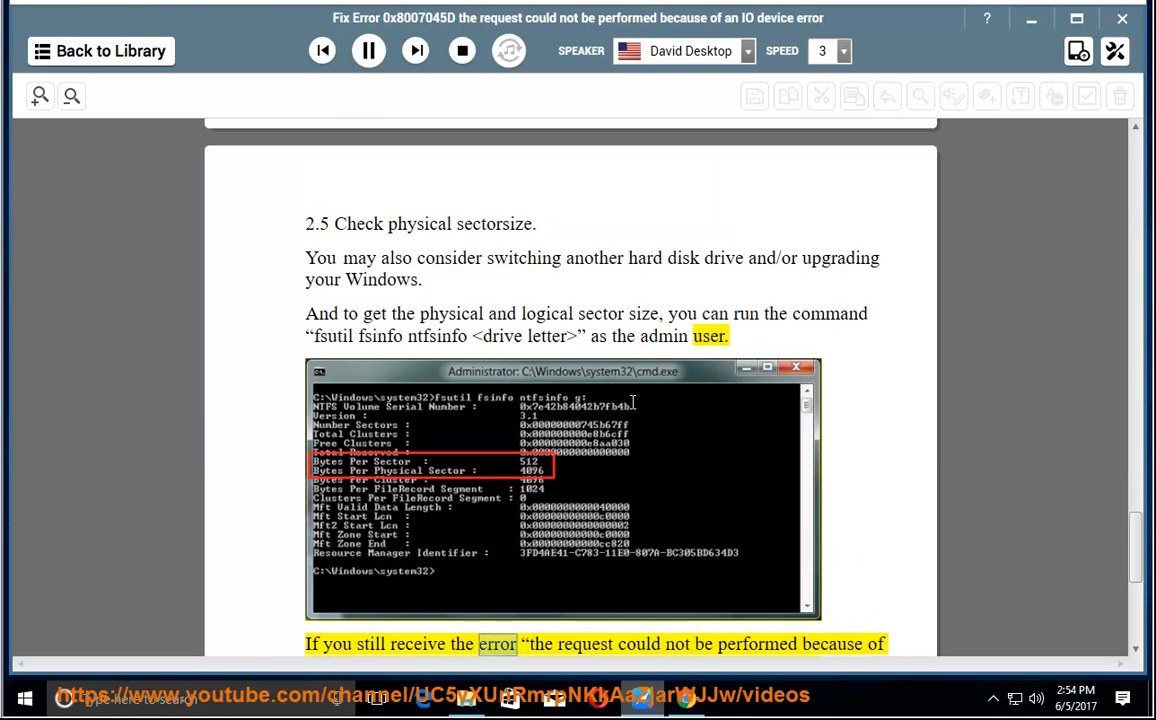